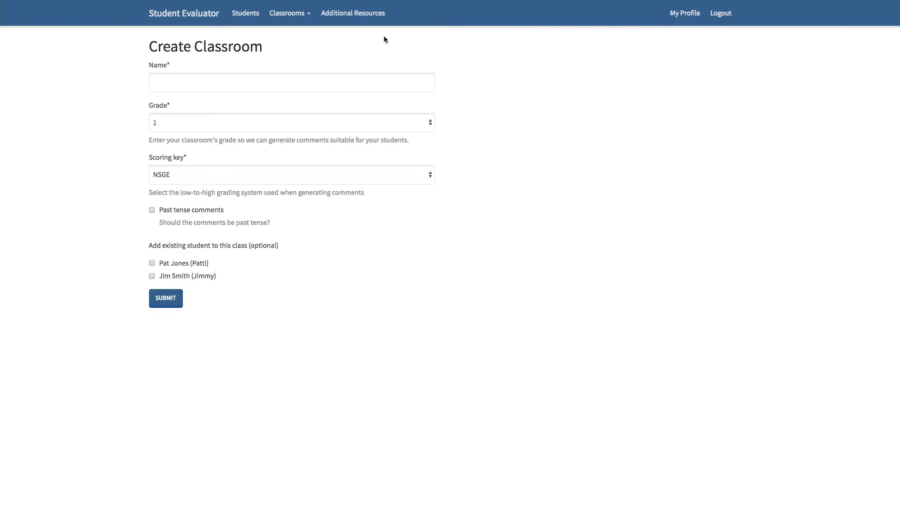
# Name the classroom 'Test Classroom 1', set grade 3 and keep NSGE as the scoring key
pyautogui.click(288, 13)
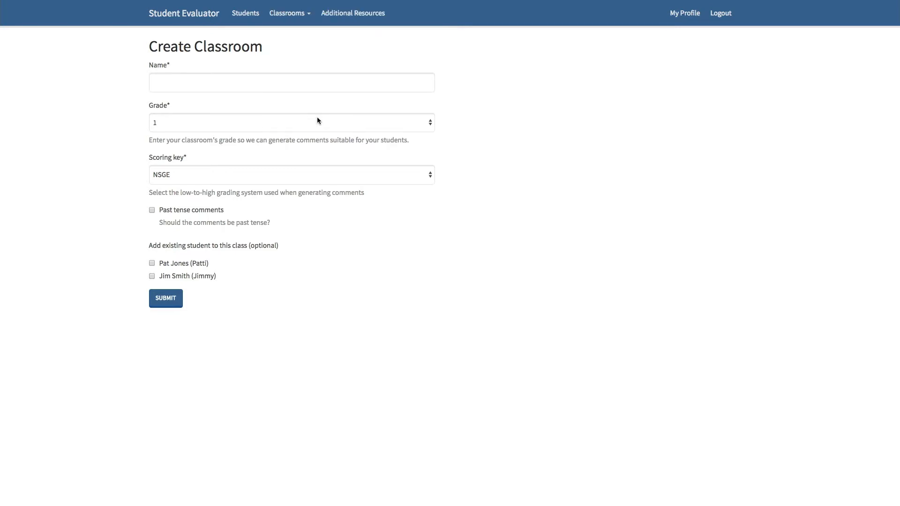
pyautogui.click(190, 83)
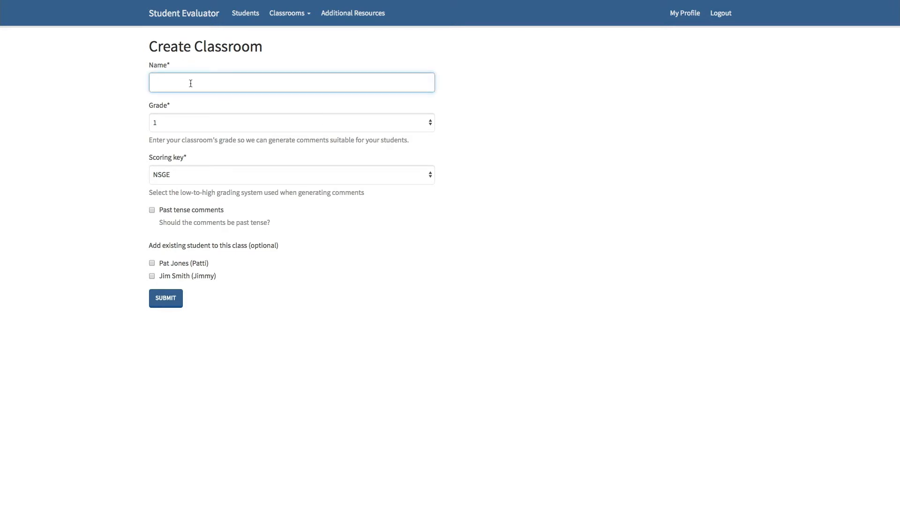
pyautogui.write('Test Classroom 1')
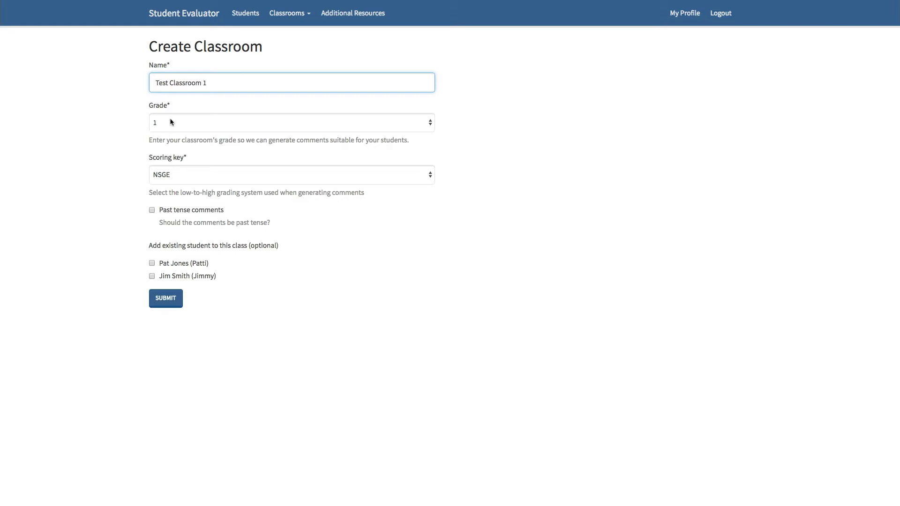
pyautogui.click(290, 122)
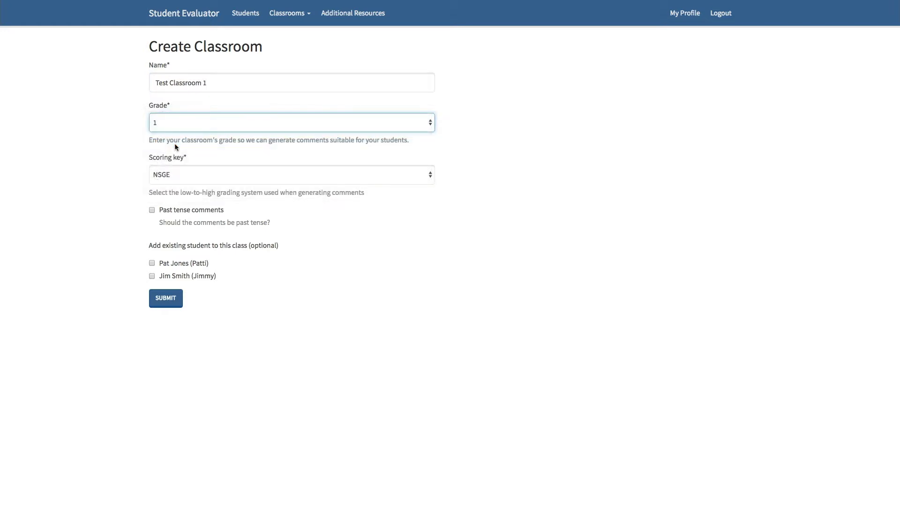
pyautogui.click(292, 122)
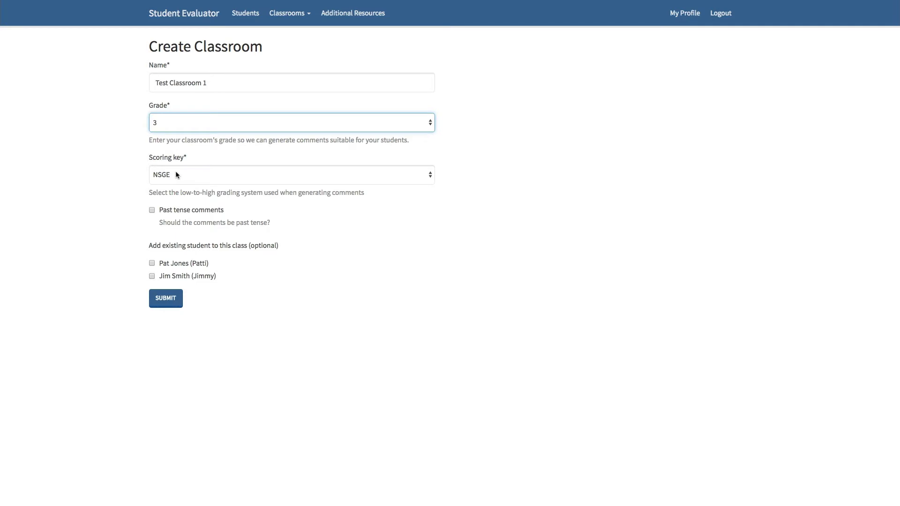
pyautogui.click(290, 174)
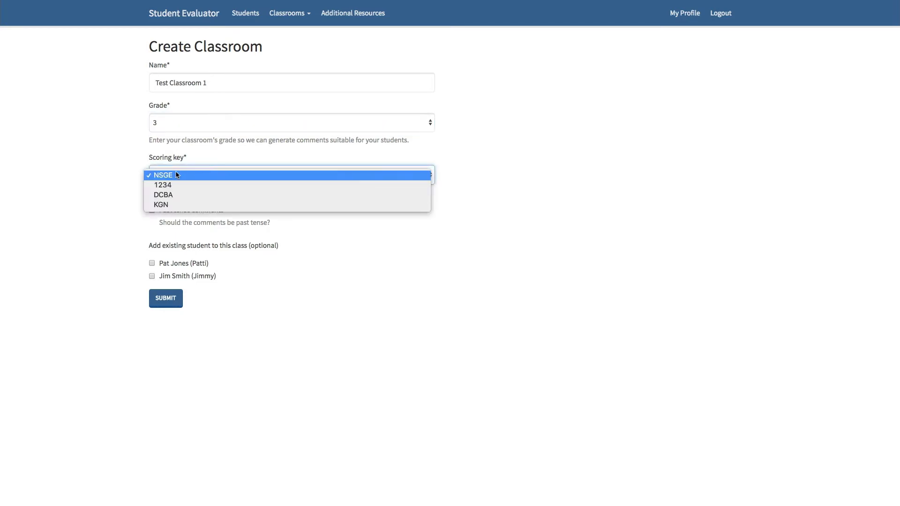
pyautogui.moveTo(181, 185)
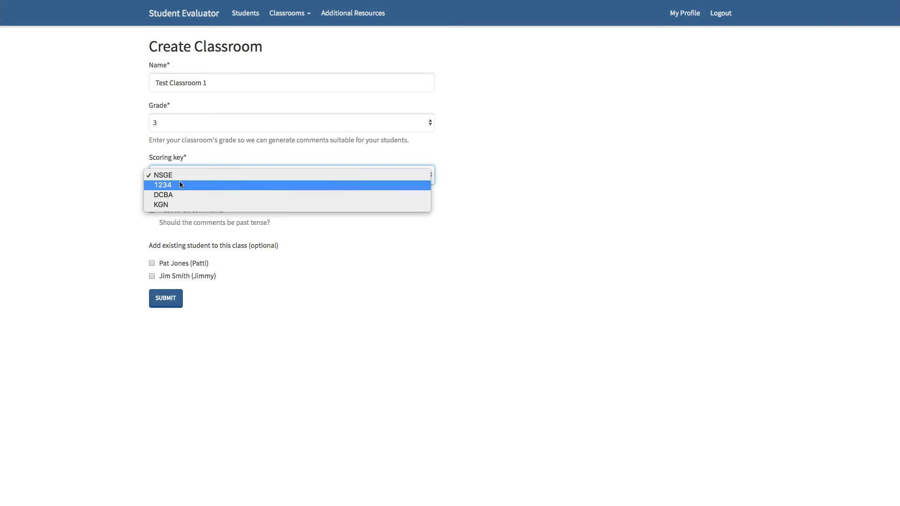
pyautogui.moveTo(182, 206)
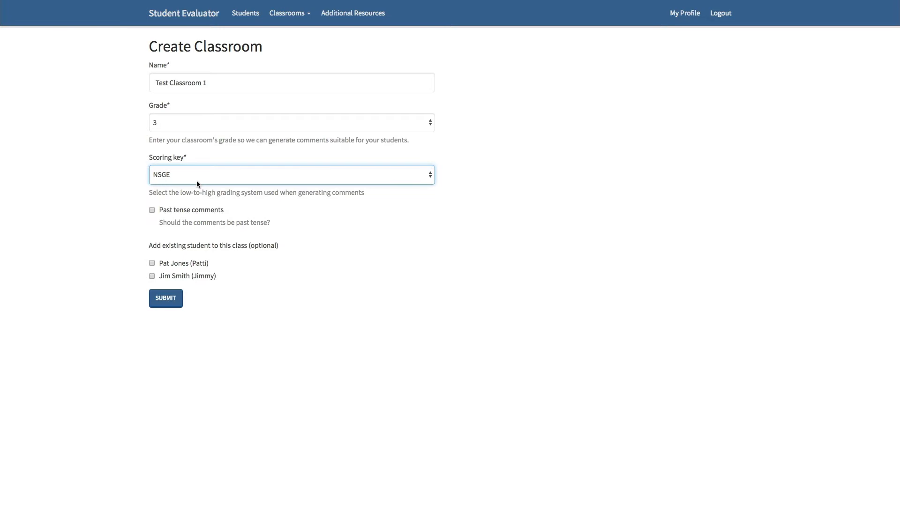
pyautogui.moveTo(169, 196)
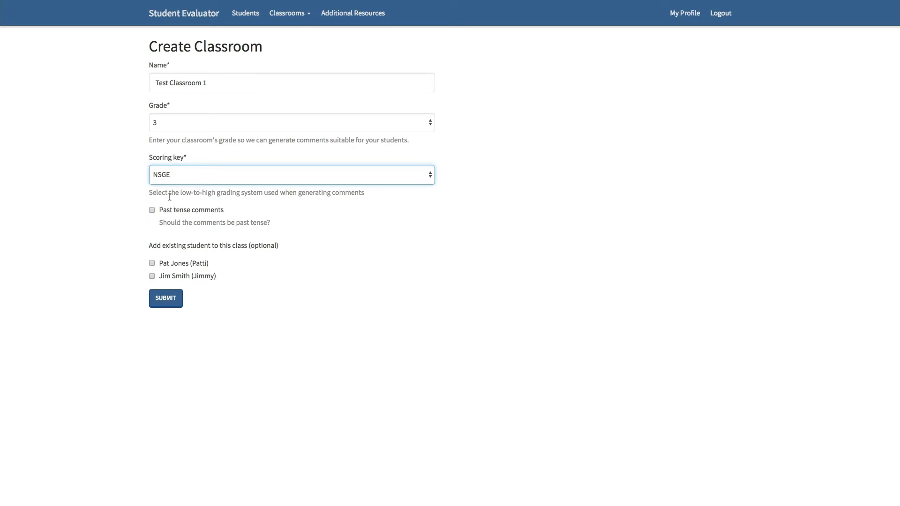
# Enable past tense comments, include Pat Jones and Jim Smith, and submit the classroom
pyautogui.click(152, 209)
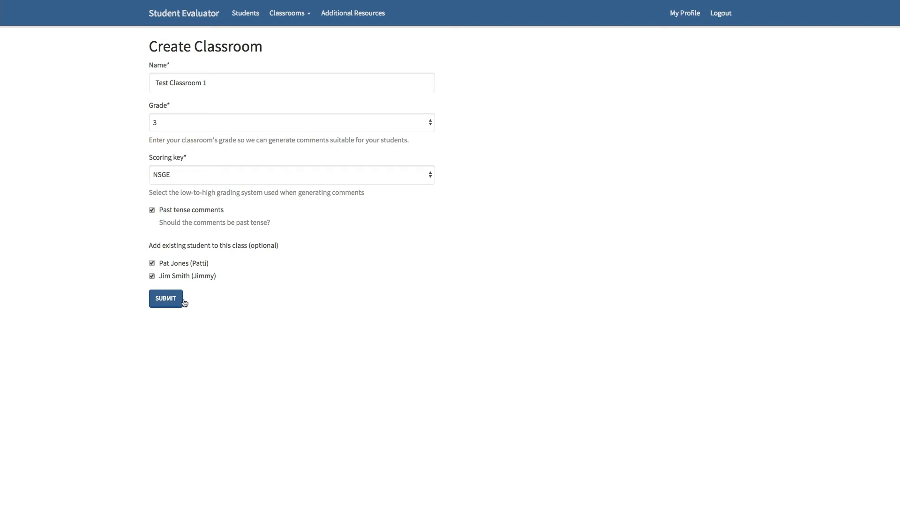
pyautogui.click(165, 299)
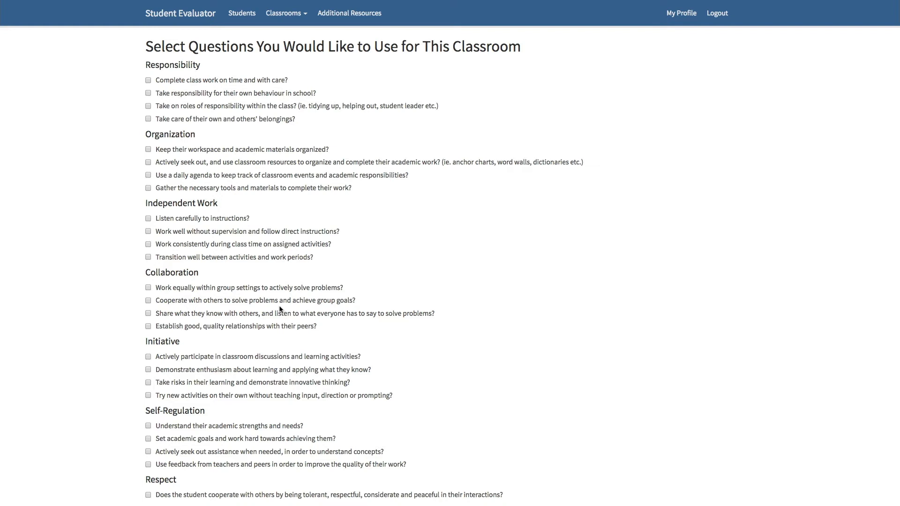
# Select the first questions under Responsibility, Collaboration and Self-Regulation and submit the selection
pyautogui.click(148, 79)
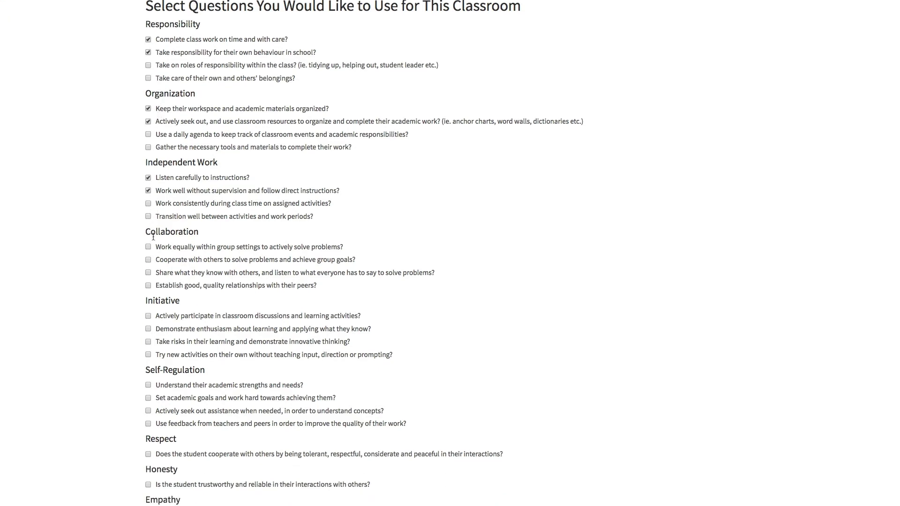
pyautogui.click(148, 260)
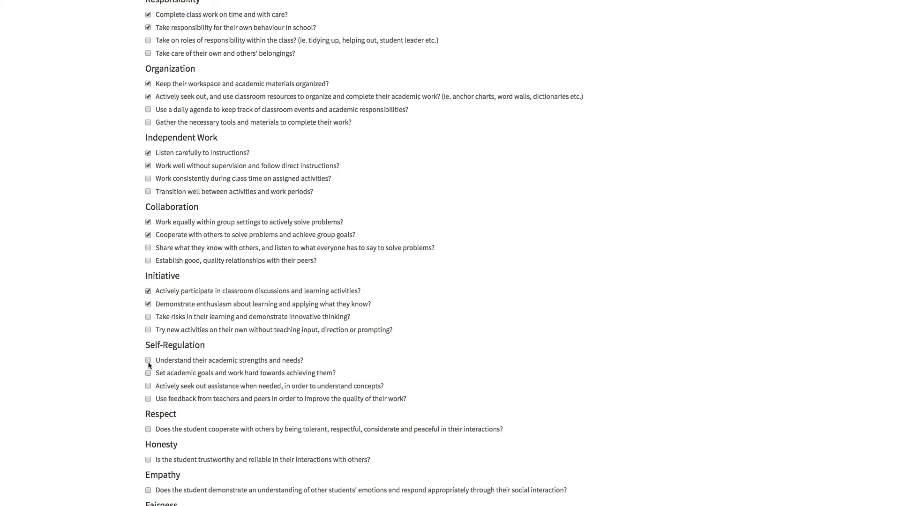
pyautogui.click(148, 360)
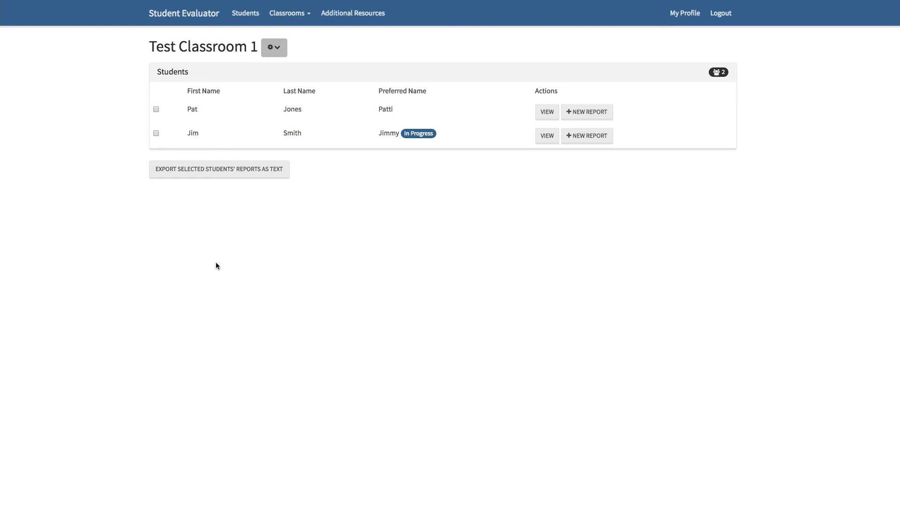
pyautogui.moveTo(412, 186)
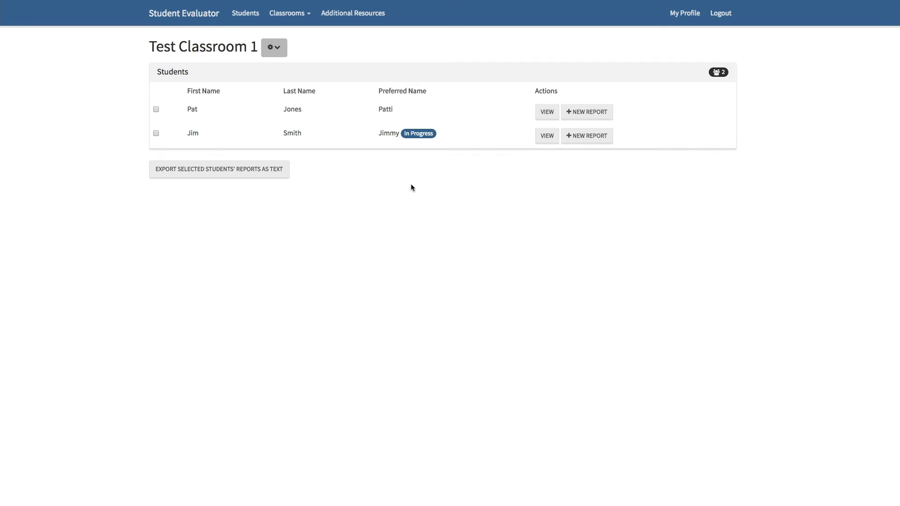
pyautogui.moveTo(280, 48)
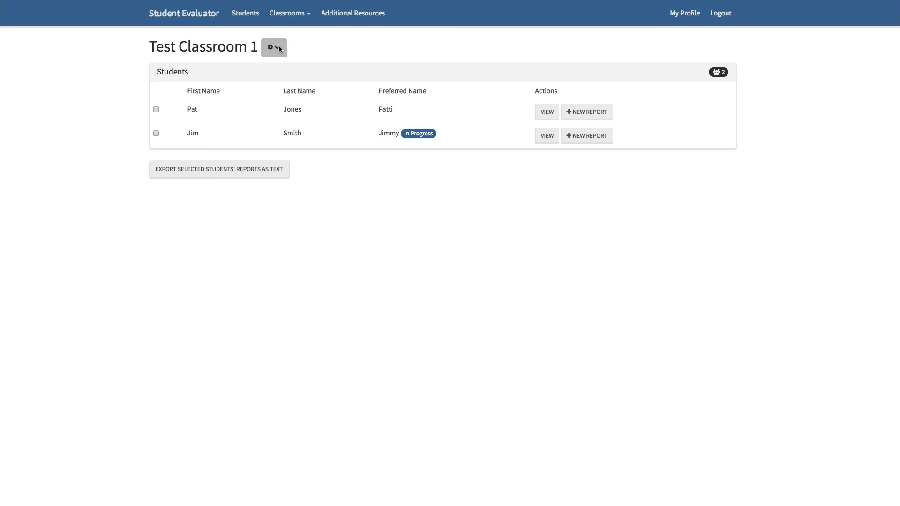
pyautogui.click(273, 47)
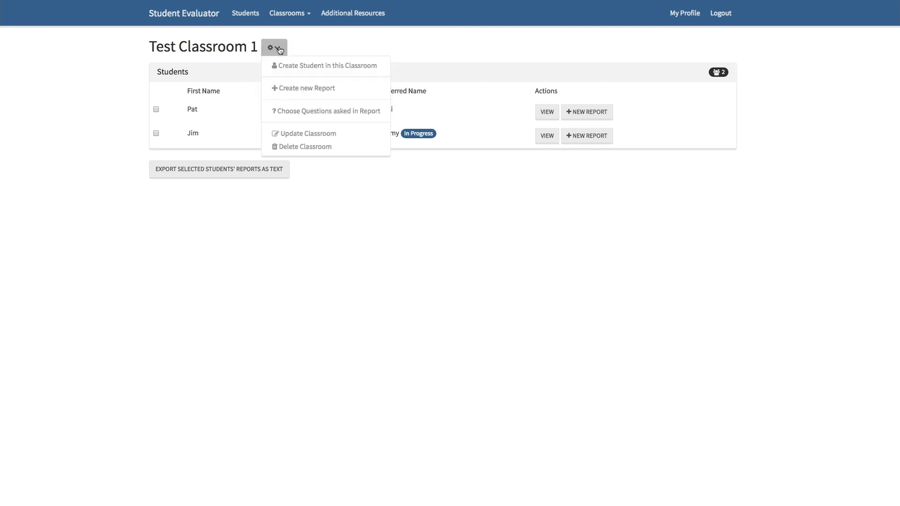
pyautogui.moveTo(303, 128)
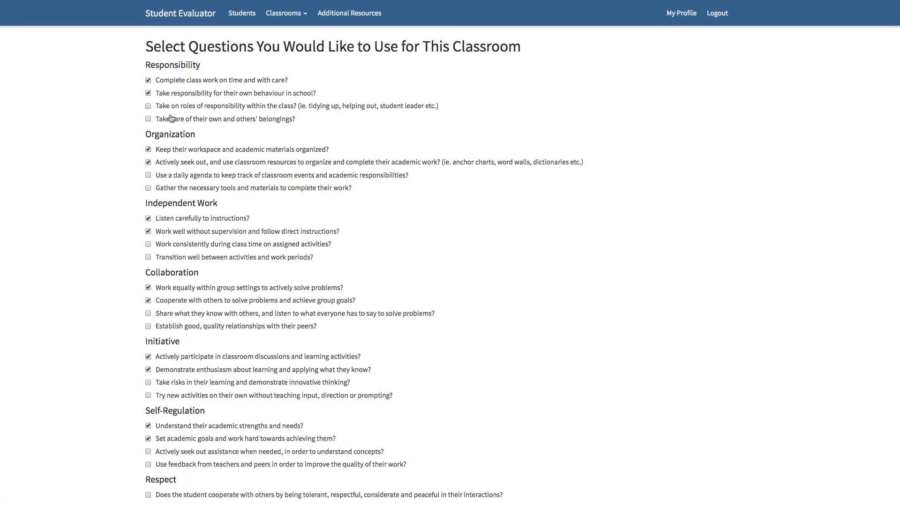
pyautogui.click(148, 105)
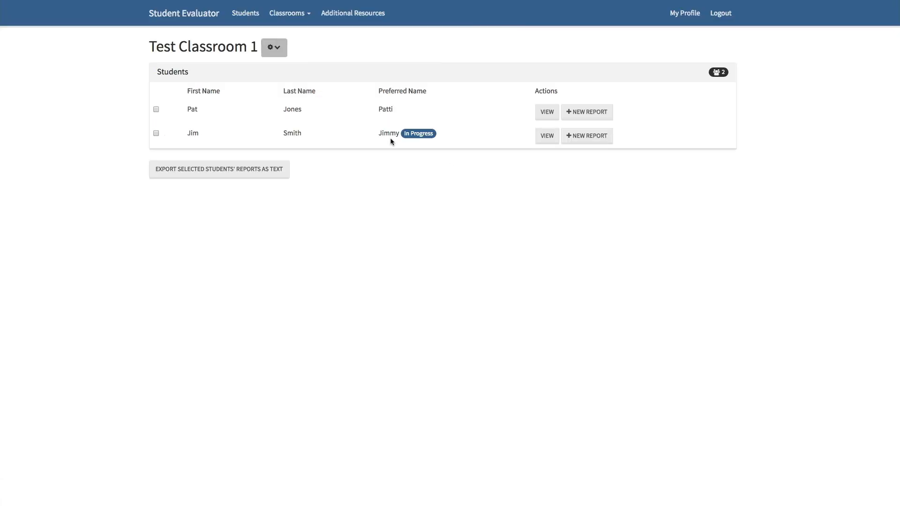
pyautogui.moveTo(217, 265)
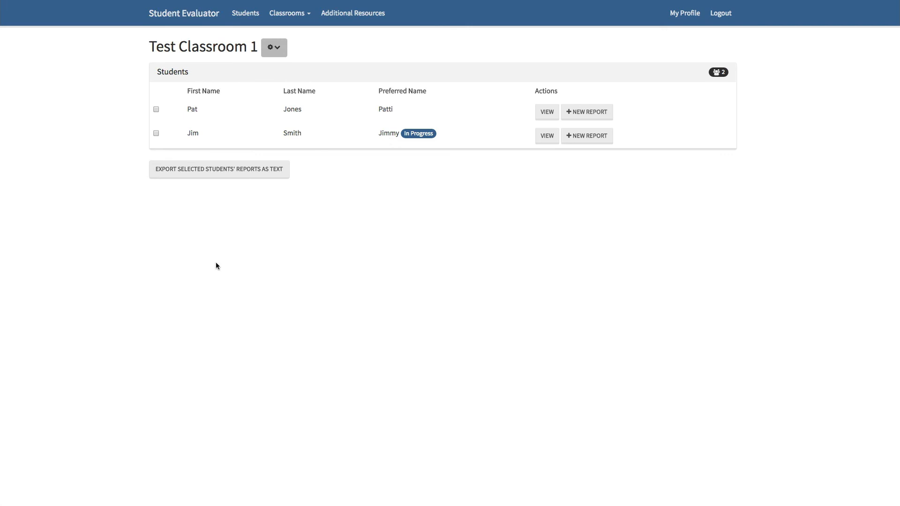